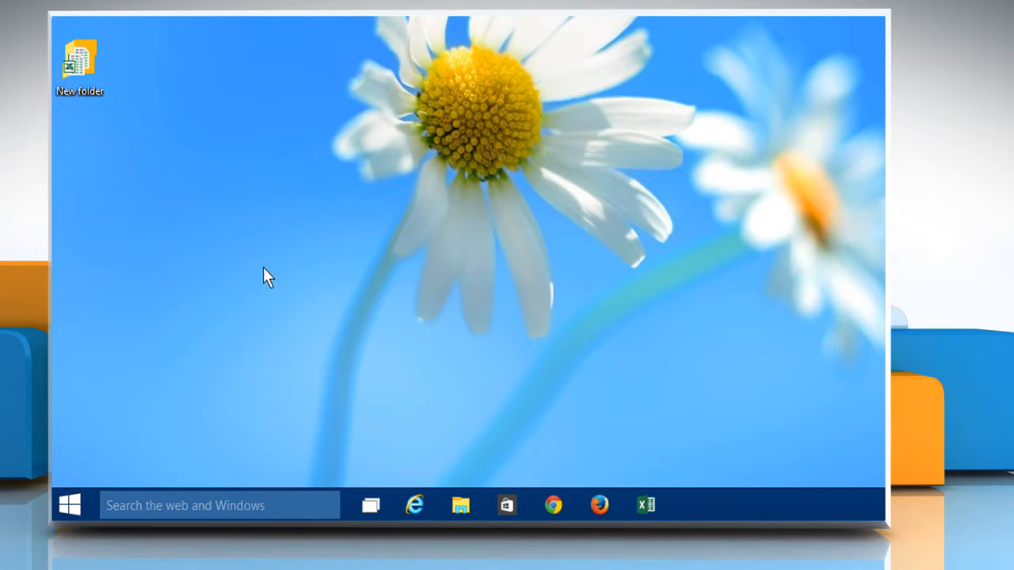
pyautogui.moveTo(176, 396)
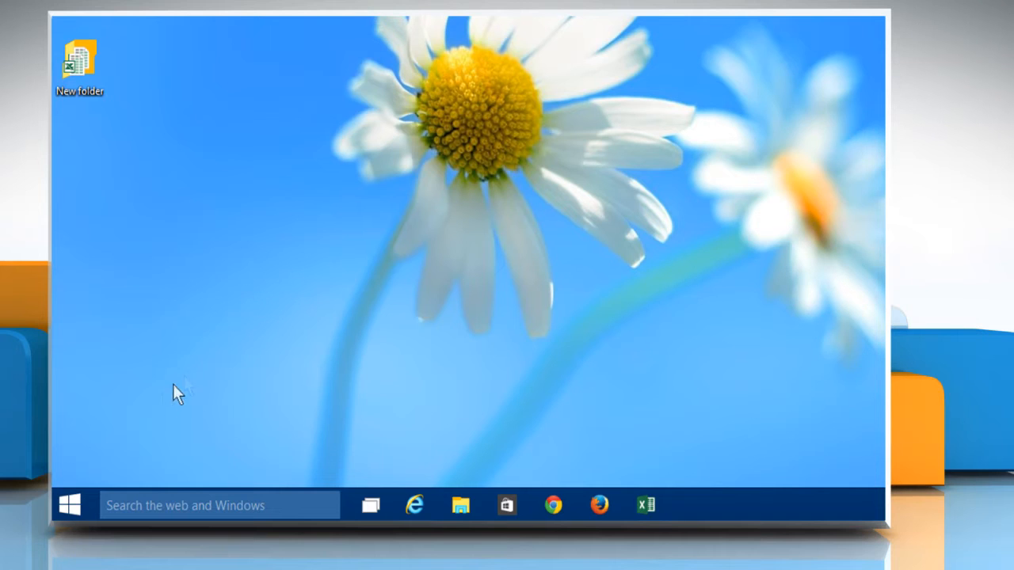
# Bring up the Windows Start menu from the taskbar.
pyautogui.click(73, 504)
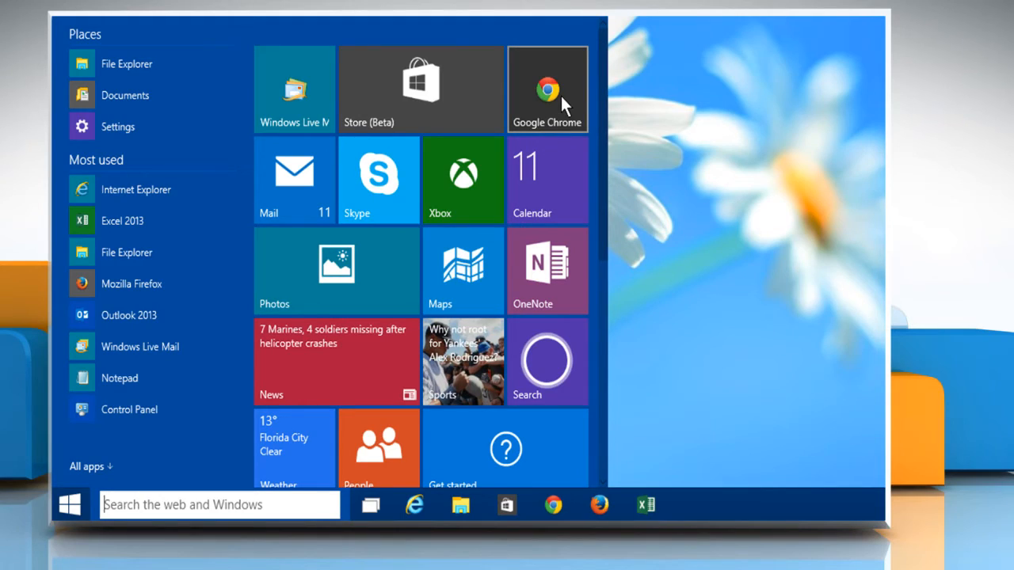
pyautogui.click(548, 88)
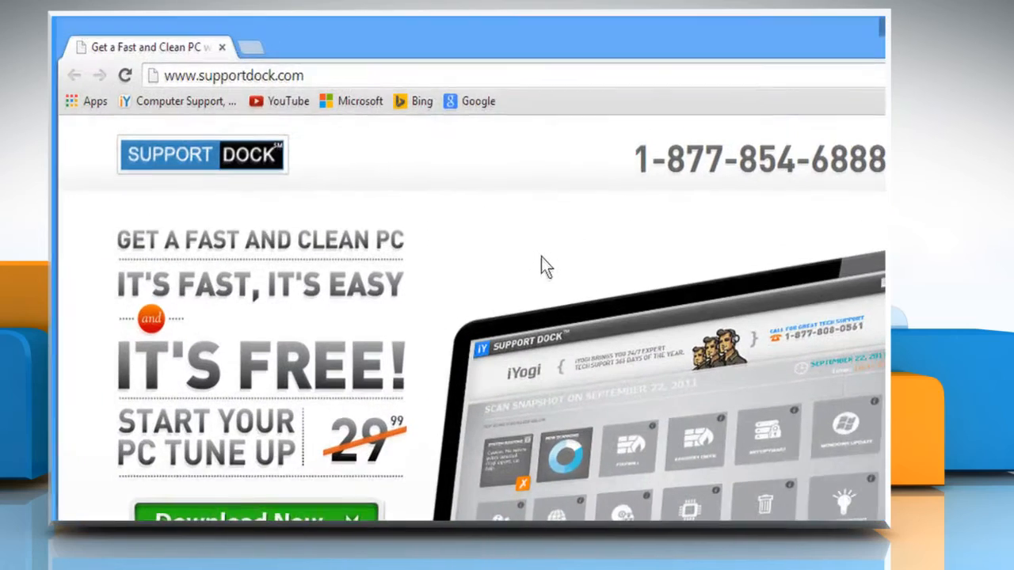
pyautogui.write('www.tumblr.com')
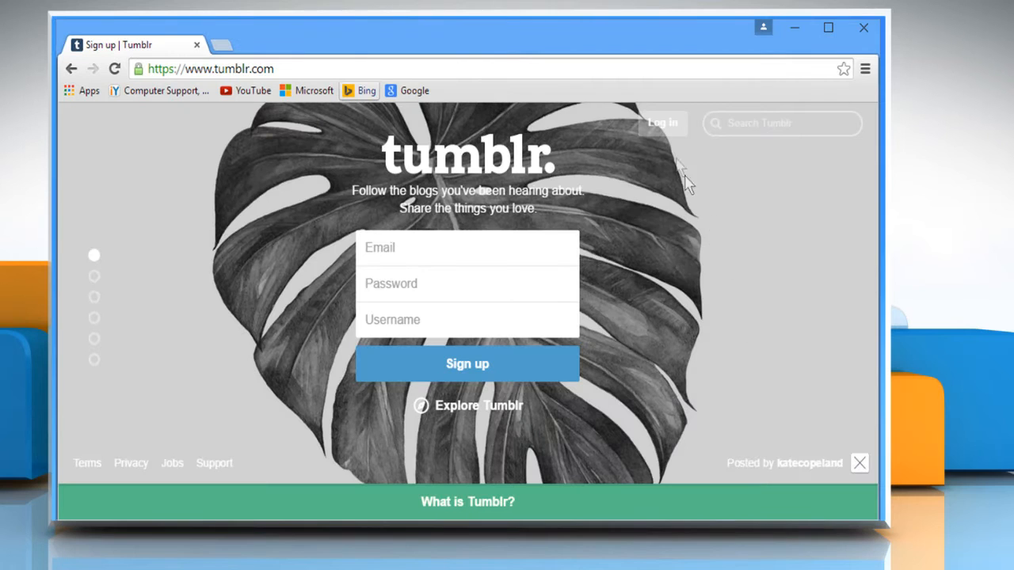
pyautogui.click(662, 123)
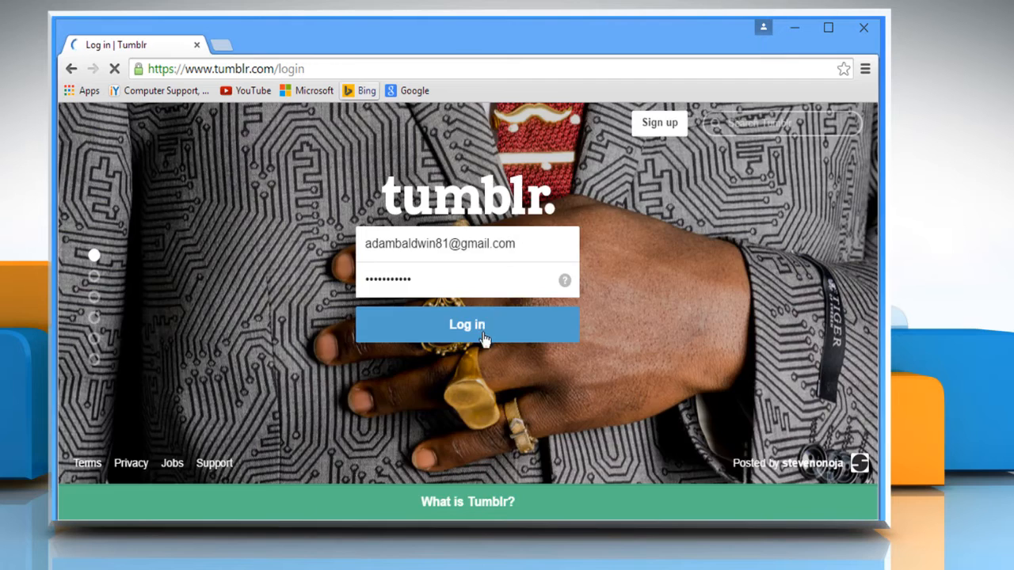
pyautogui.click(466, 325)
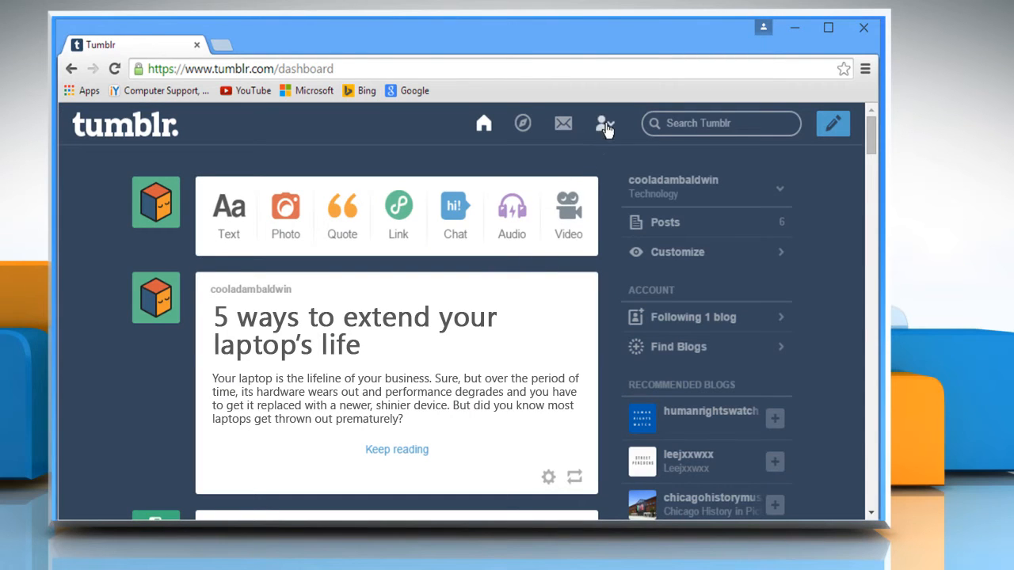
# In blog settings, change the username to adambaldwinthings and save it.
pyautogui.click(603, 122)
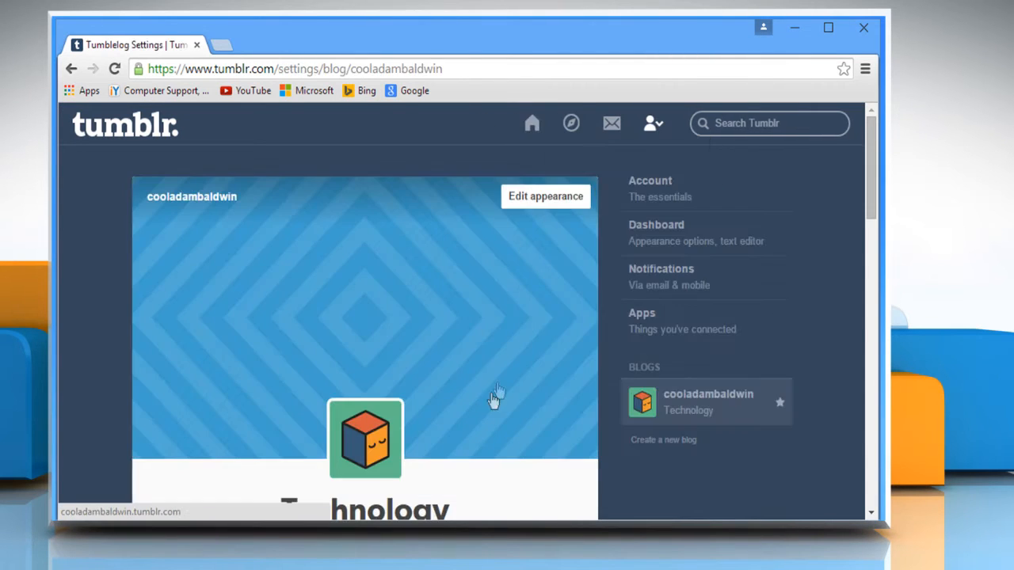
pyautogui.scroll(-3)
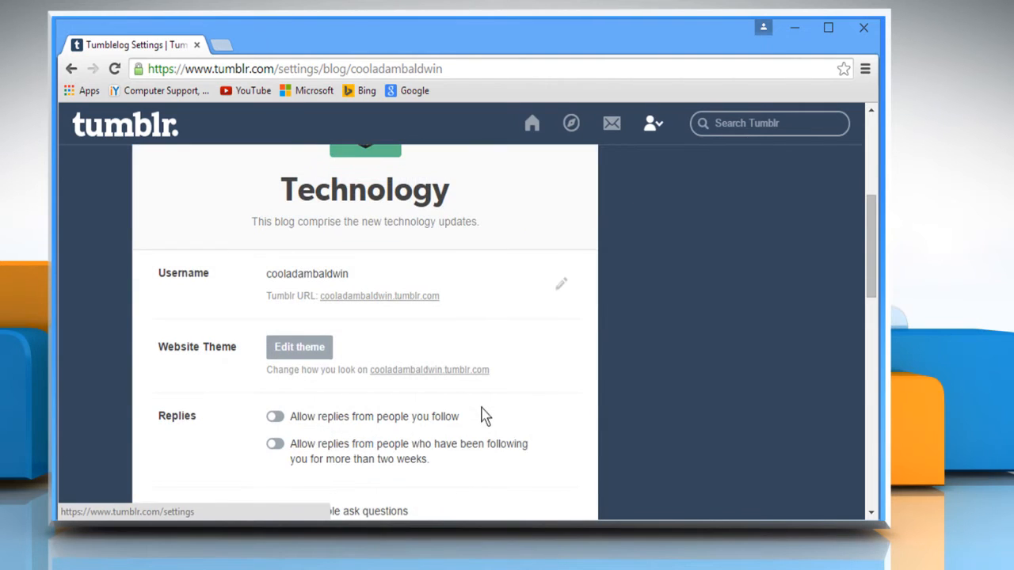
pyautogui.moveTo(208, 279)
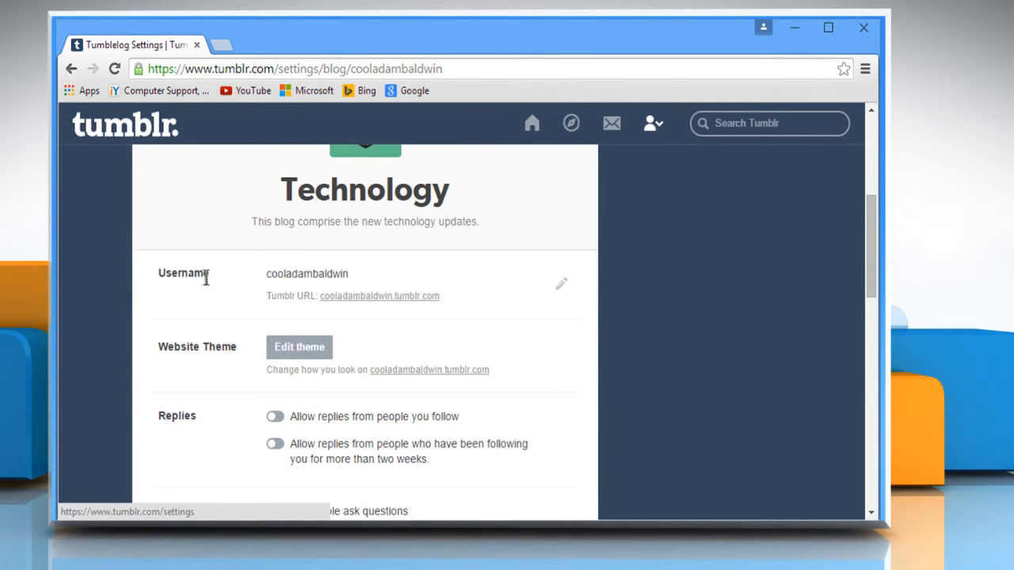
pyautogui.click(560, 283)
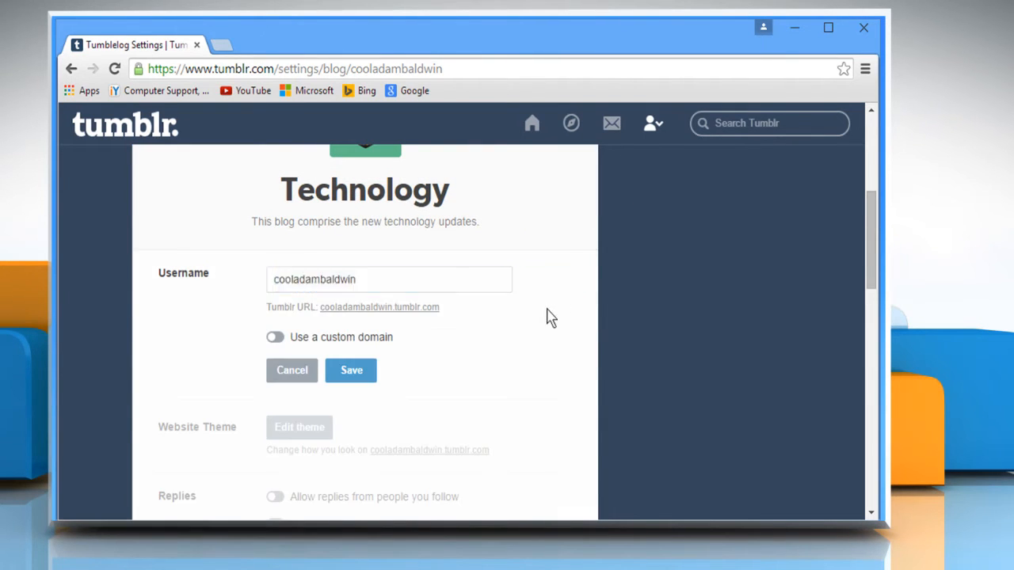
pyautogui.write('adambaldwin')
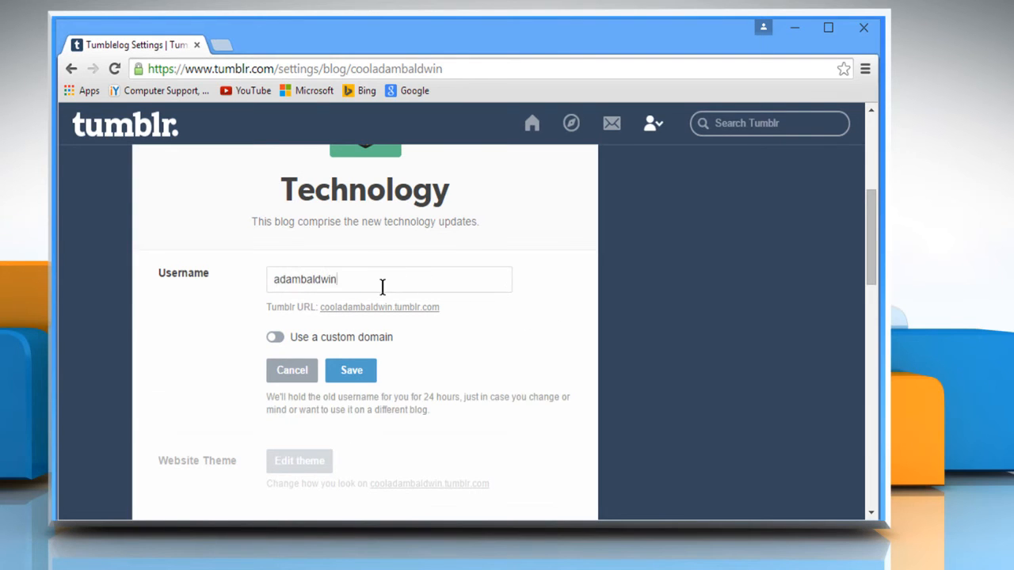
pyautogui.write('things')
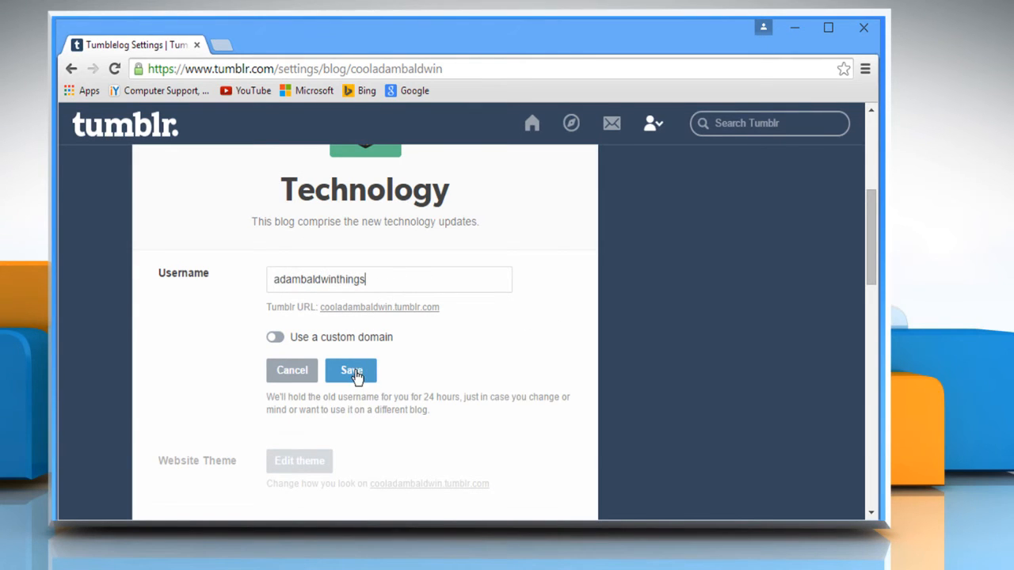
pyautogui.click(350, 370)
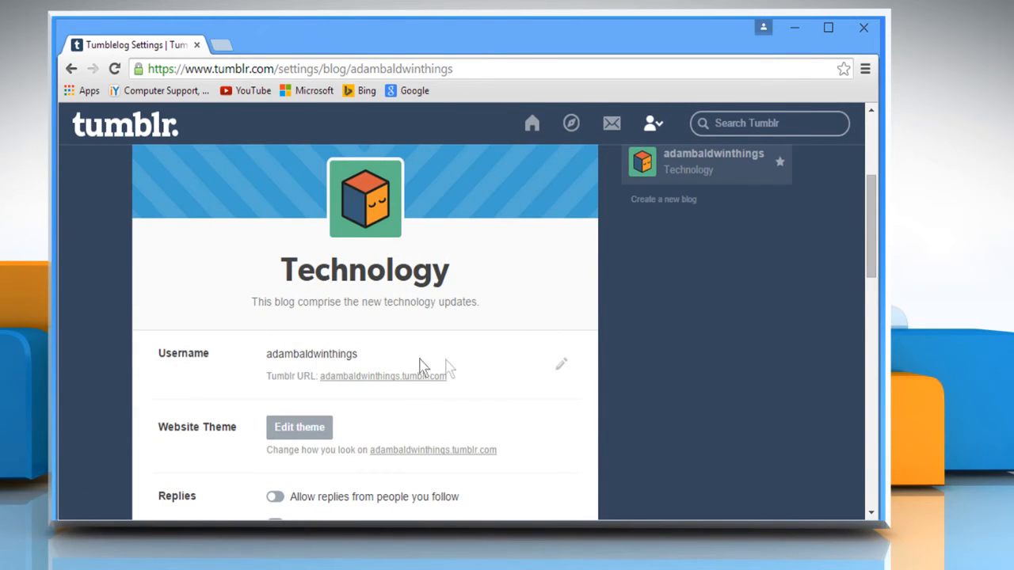
# Return to the dashboard via the Home icon, where the blog now shows as adambaldwinthings.
pyautogui.click(531, 123)
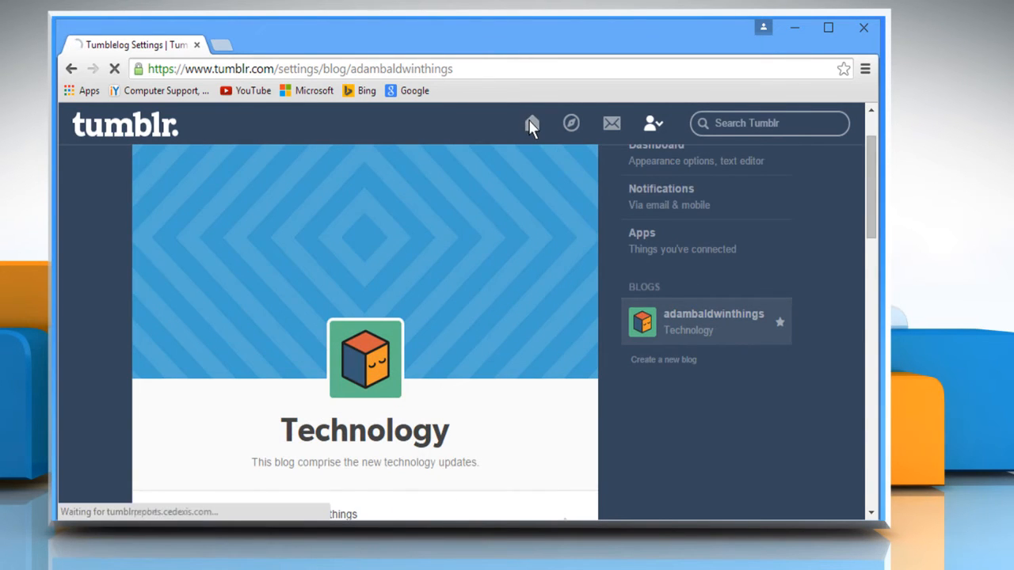
pyautogui.click(530, 123)
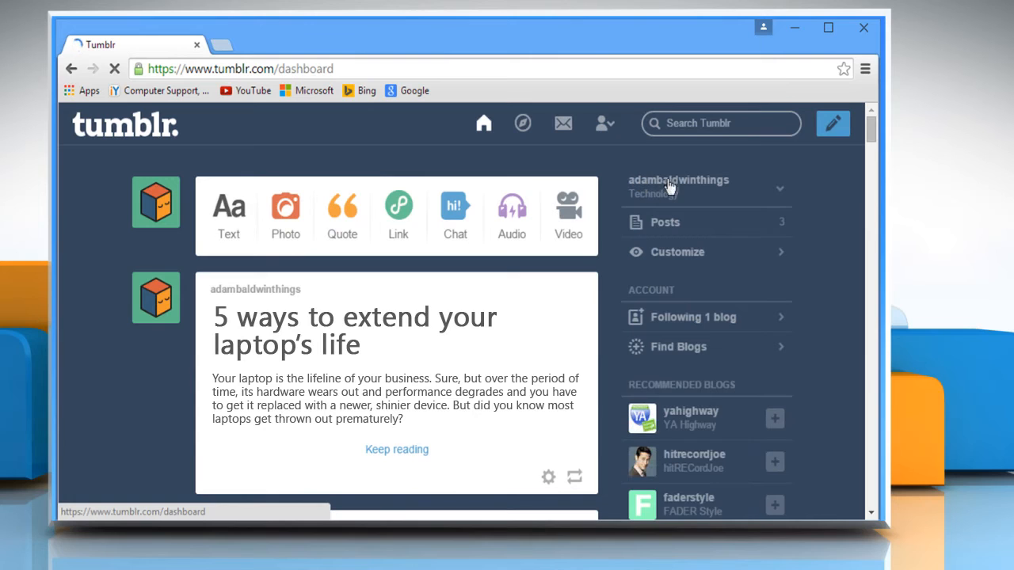
pyautogui.moveTo(715, 186)
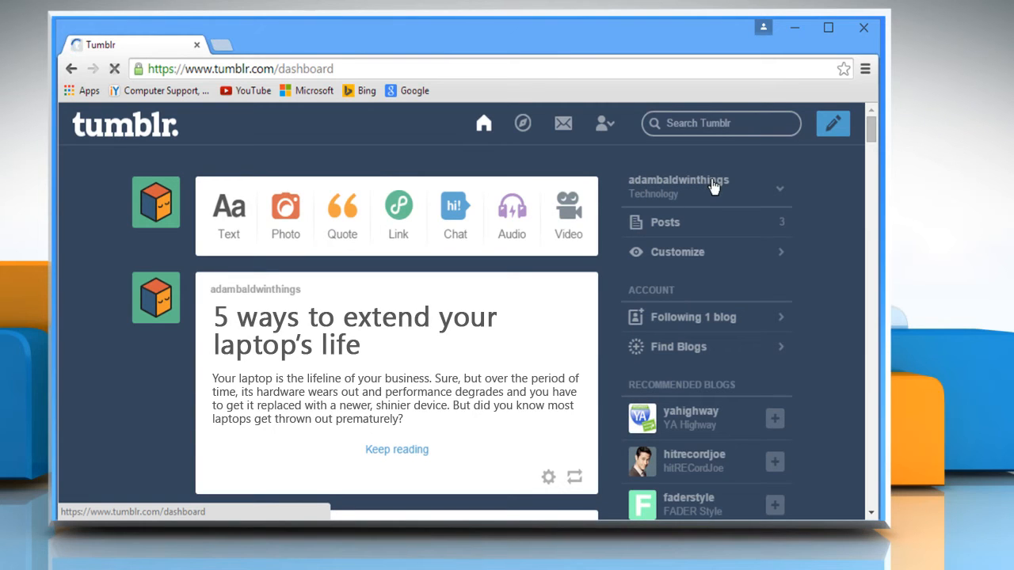